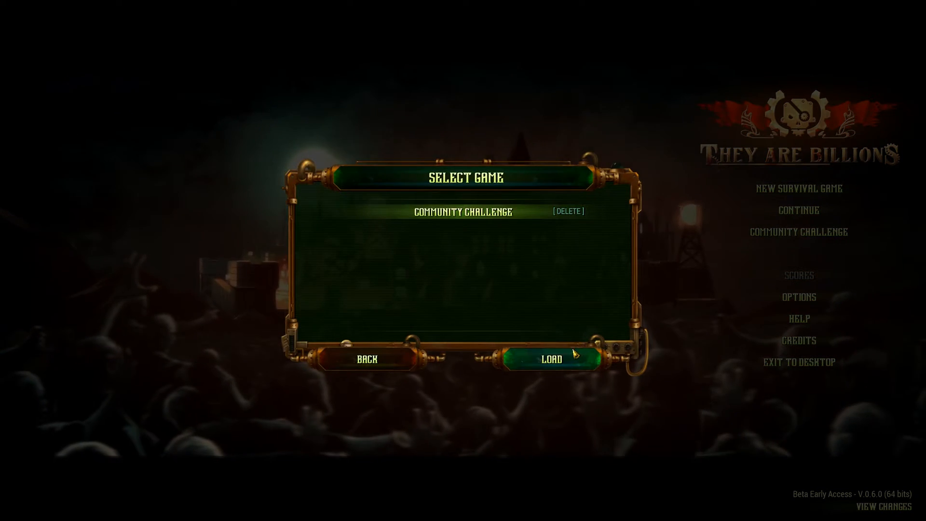
Load the Community Challenge save from the Select Game dialog.
{"action": "left_click", "coordinate": [550, 360]}
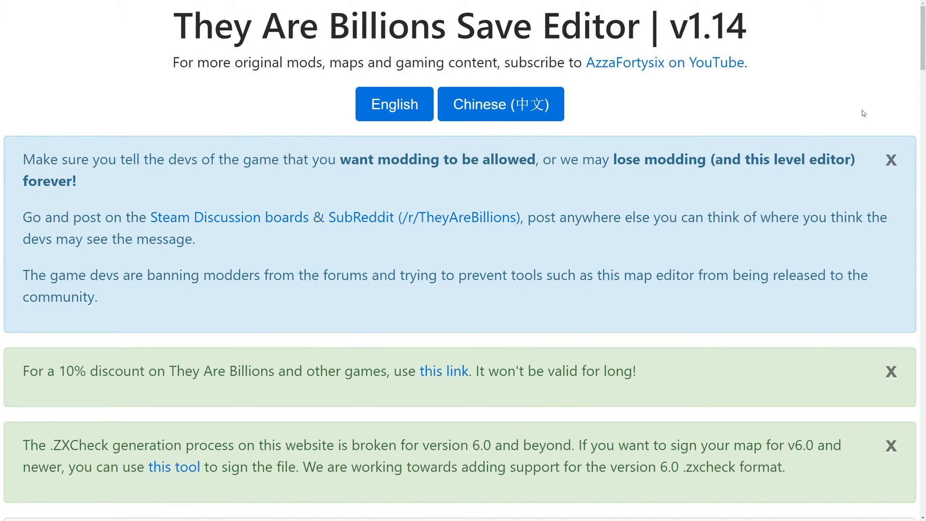
{"action": "scroll", "scroll_direction": "down", "scroll_amount": 3}
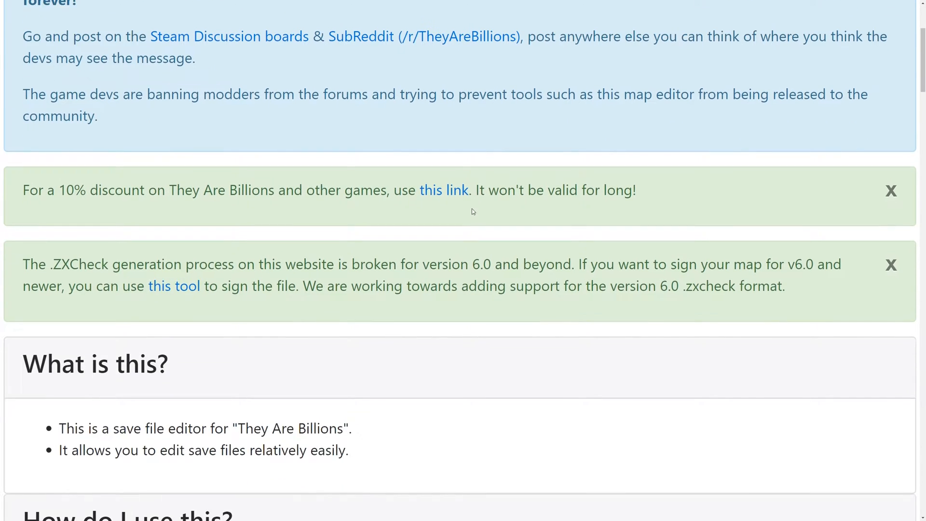
{"action": "scroll", "scroll_direction": "down", "scroll_amount": 3}
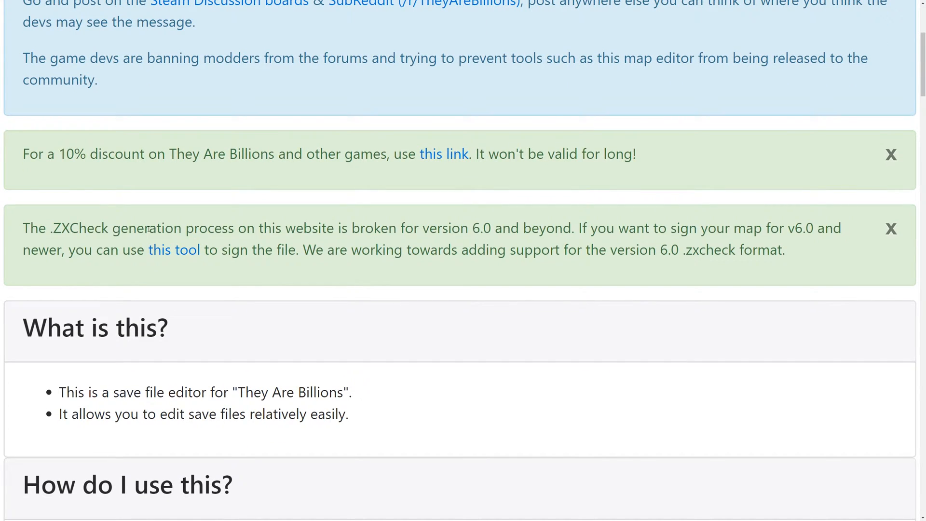
{"action": "mouse_move", "coordinate": [181, 251]}
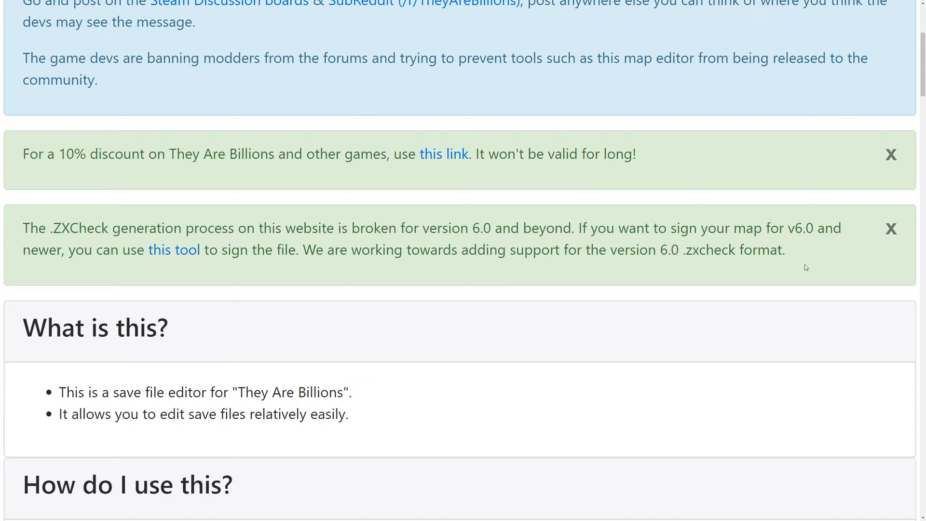
{"action": "mouse_move", "coordinate": [726, 285]}
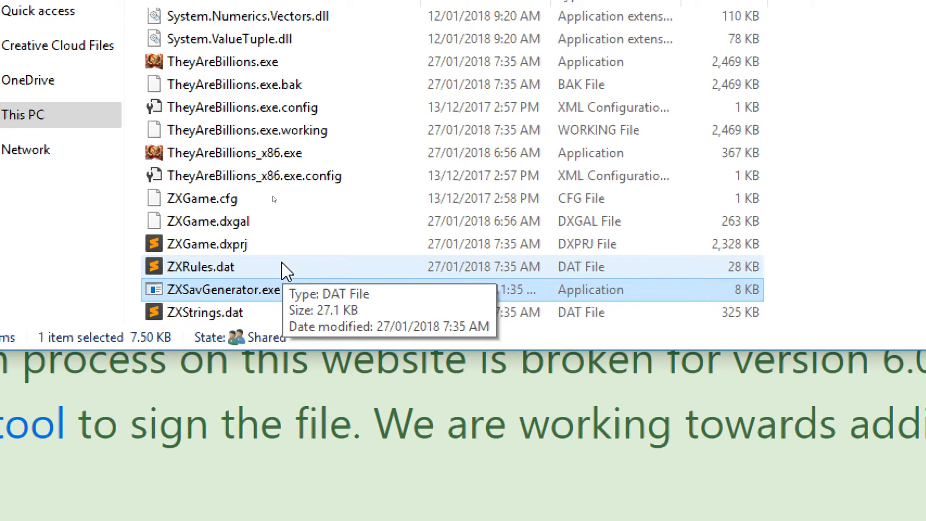
{"action": "mouse_move", "coordinate": [297, 300]}
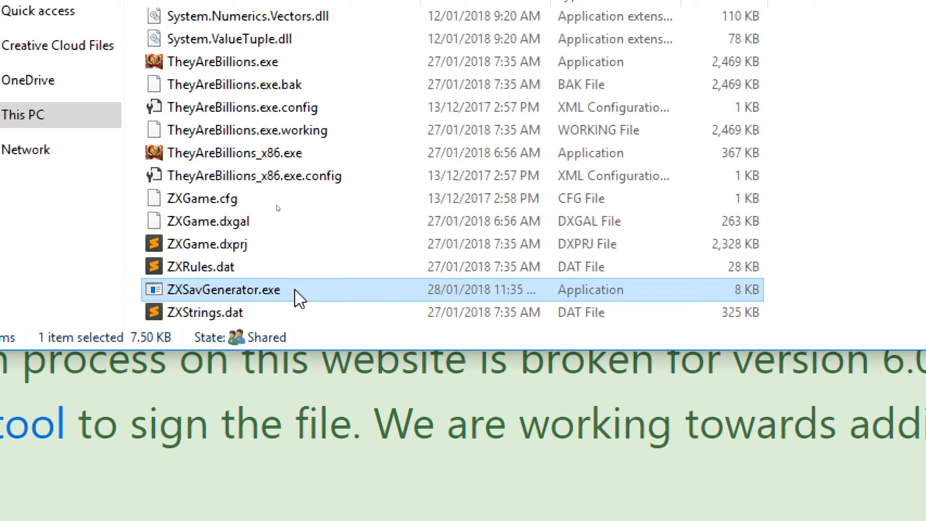
{"action": "mouse_move", "coordinate": [226, 65]}
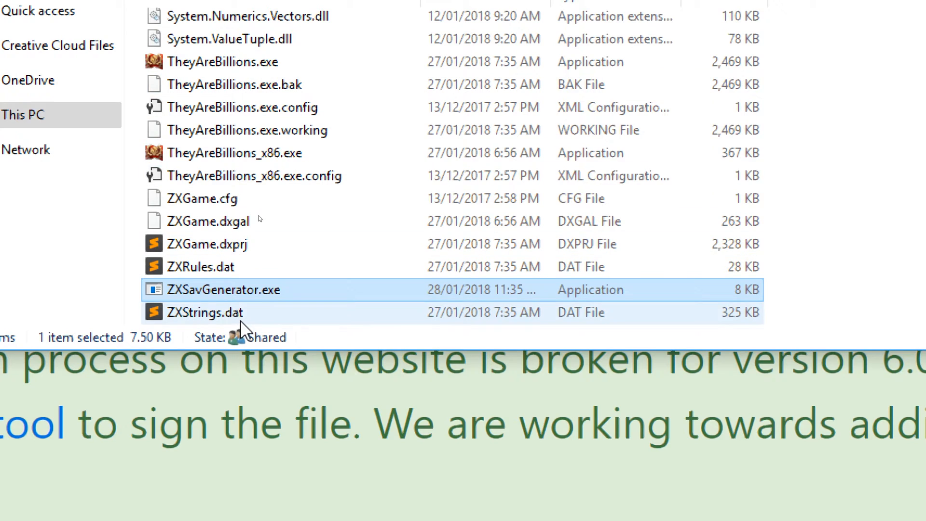
{"action": "mouse_move", "coordinate": [244, 299]}
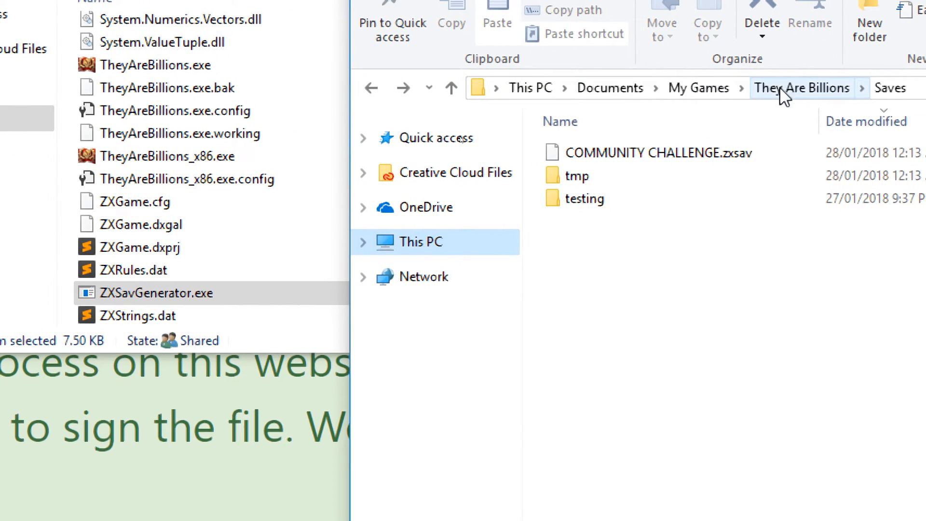
Select COMMUNITY CHALLENGE.zxsav in Saves and sign it with ZXSavGenerator.exe.
{"action": "left_click", "coordinate": [631, 153]}
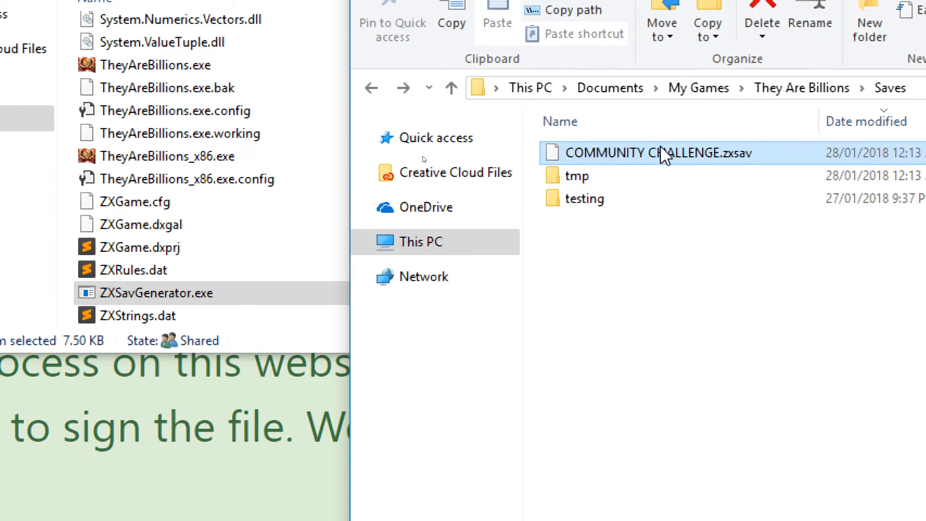
{"action": "mouse_move", "coordinate": [685, 157]}
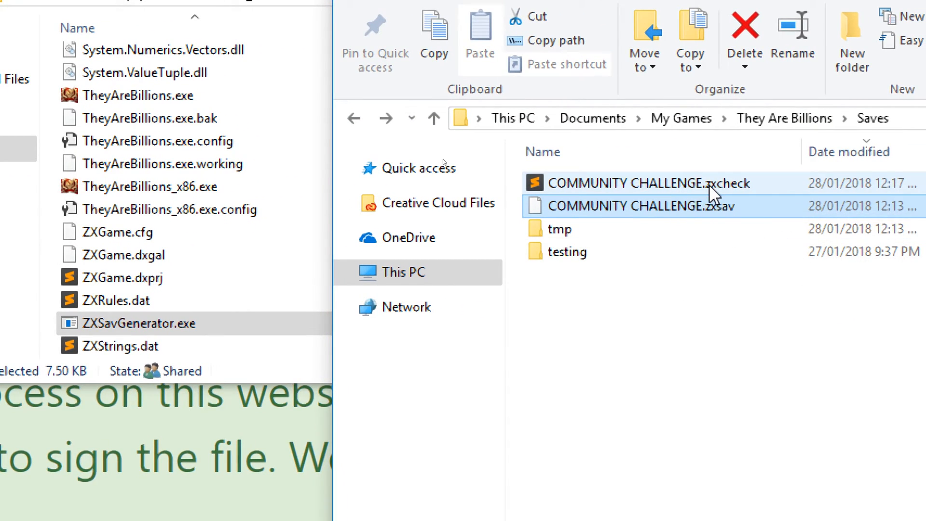
{"action": "left_click", "coordinate": [651, 183]}
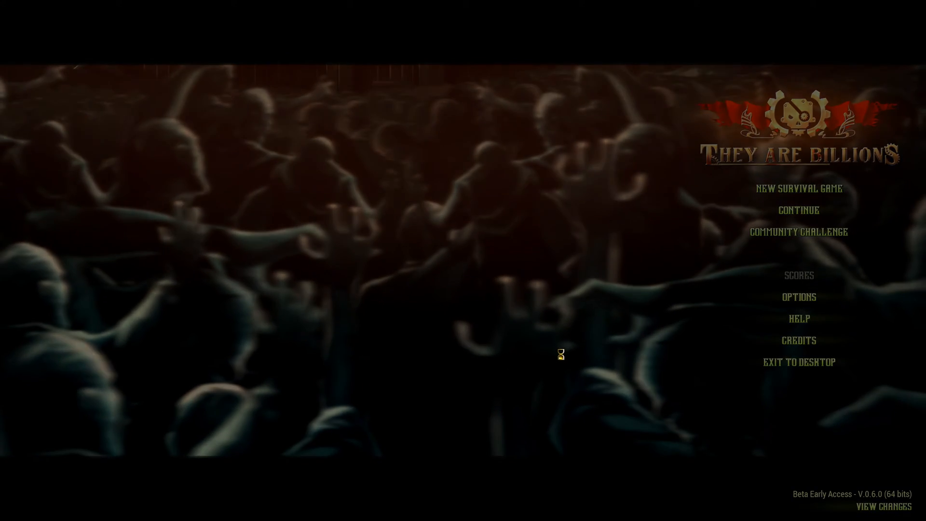
Relaunch They Are Billions and wait for its main menu.
{"action": "left_click", "coordinate": [799, 188]}
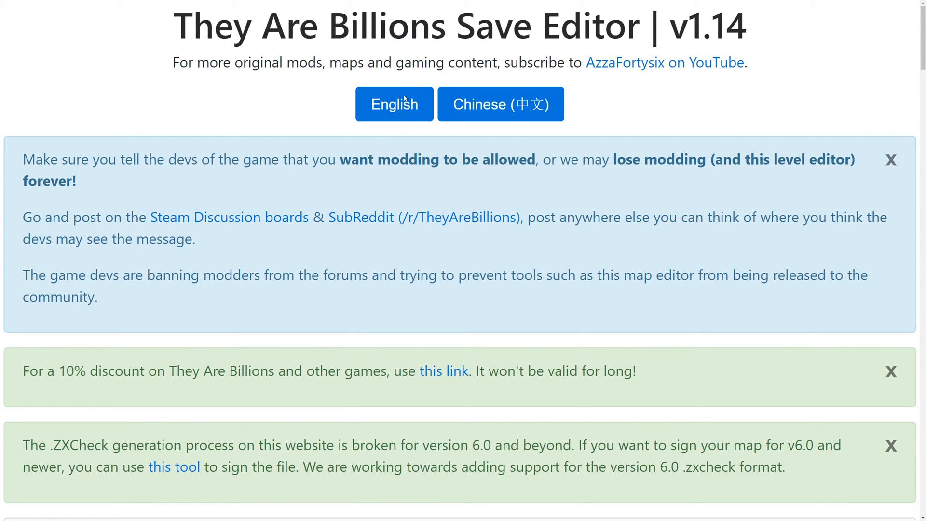
{"action": "mouse_move", "coordinate": [627, 243]}
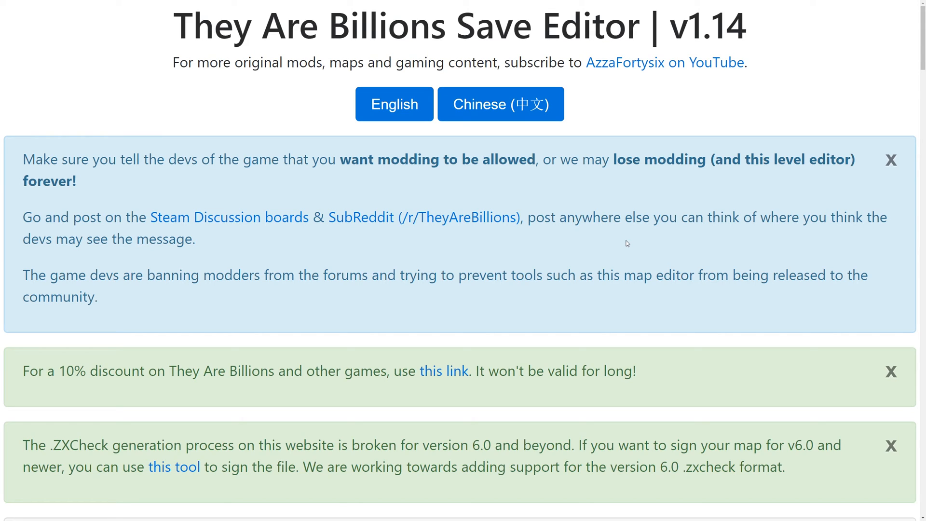
{"action": "mouse_move", "coordinate": [634, 243]}
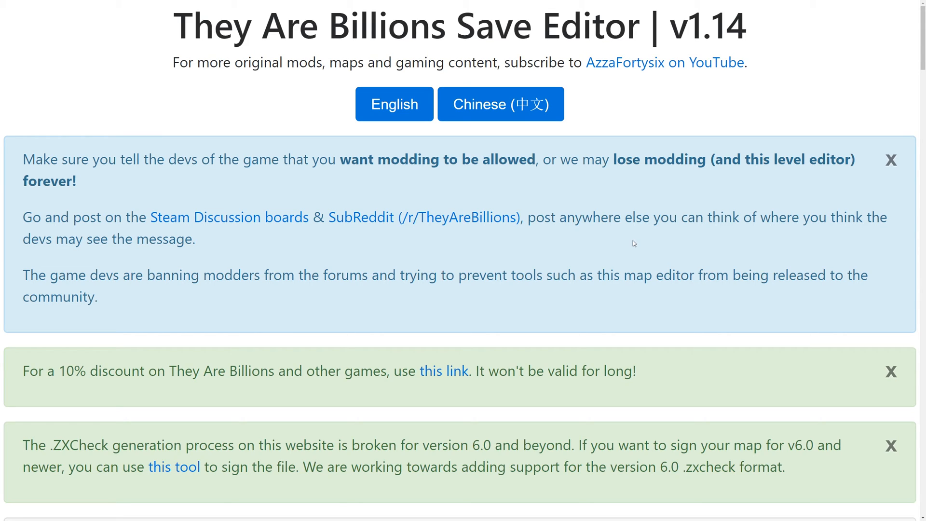
{"action": "mouse_move", "coordinate": [40, 436]}
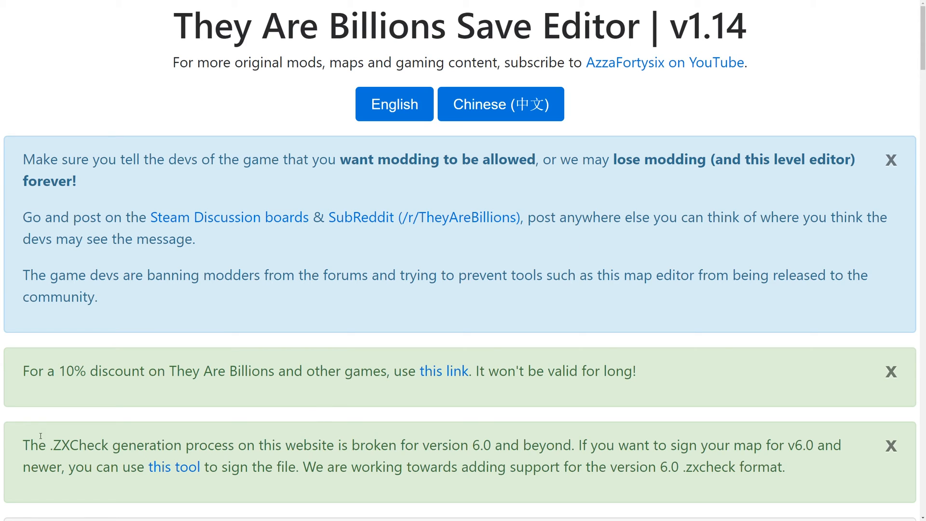
{"action": "mouse_move", "coordinate": [818, 472]}
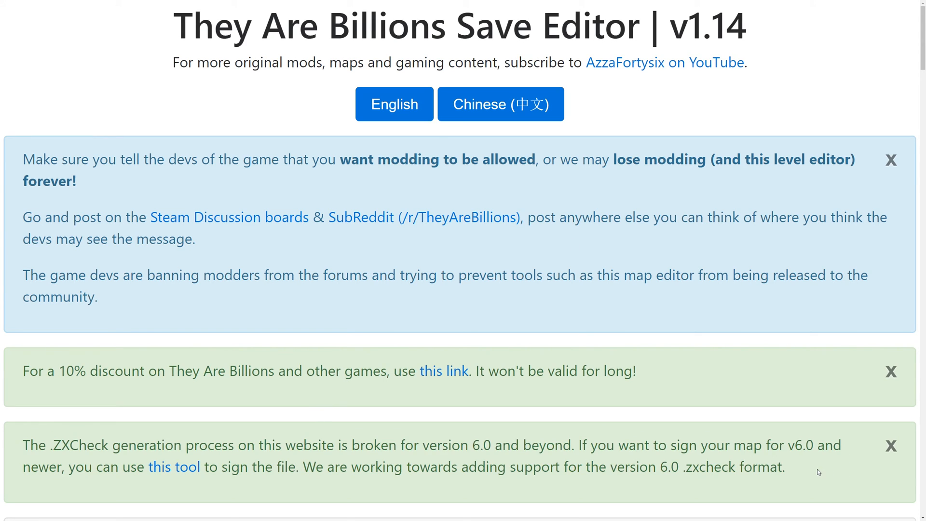
{"action": "mouse_move", "coordinate": [636, 308]}
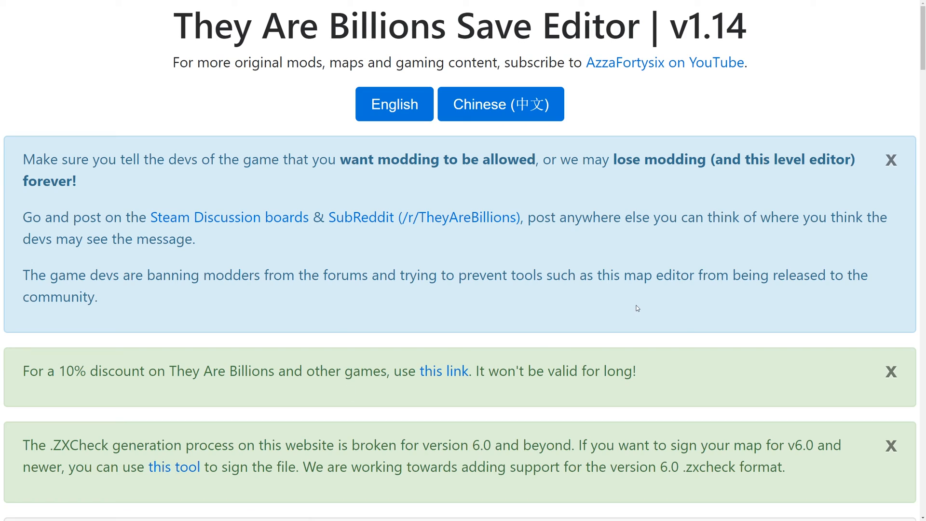